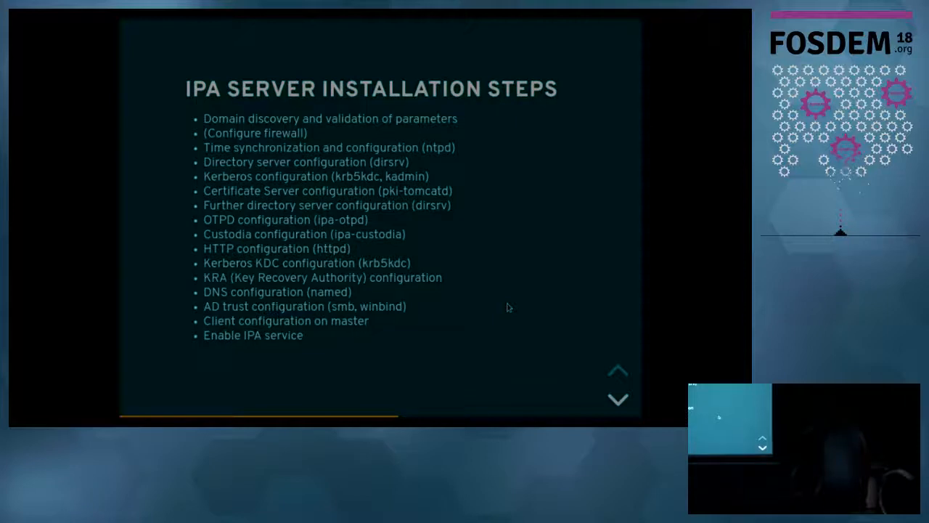
Step: Advance through the installation steps and server inventory file slides to the Server Playbooks slide
left_click(619, 398)
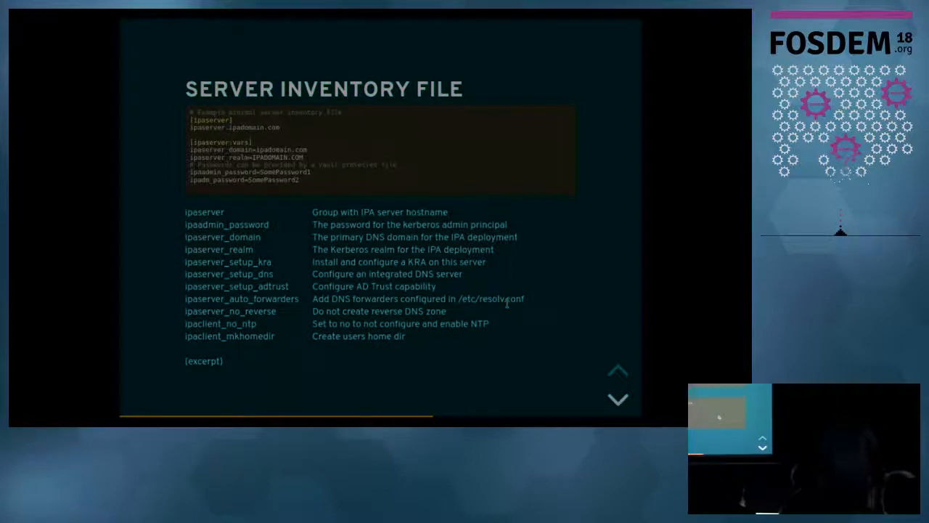
left_click(618, 398)
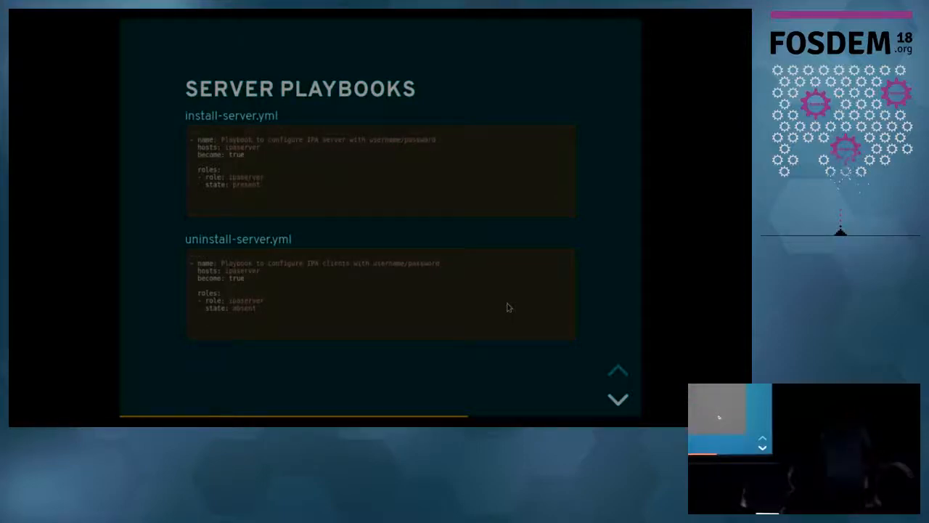
Step: Advance past the Server Playbooks slide to the Cluster Inventory File slide
left_click(619, 398)
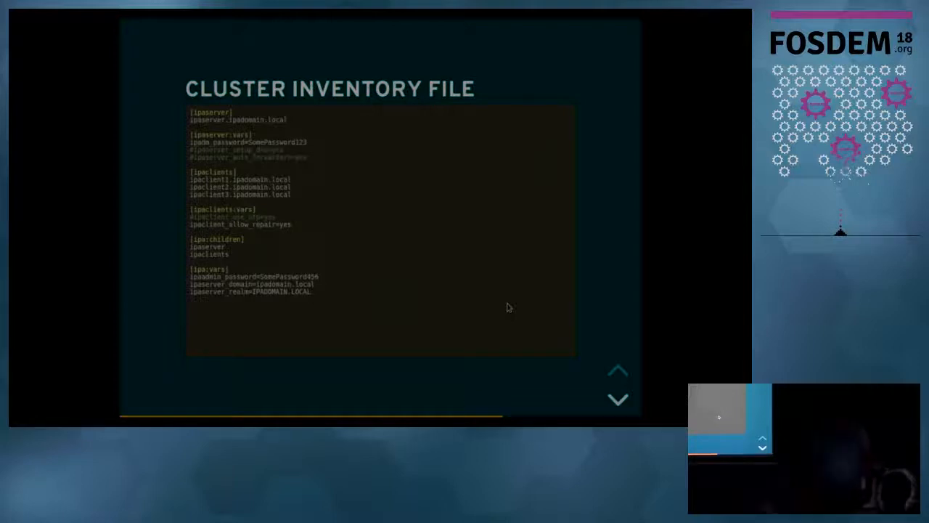
Step: Advance from the Cluster Inventory File slide to the Cluster Playbooks (1) slide
left_click(619, 398)
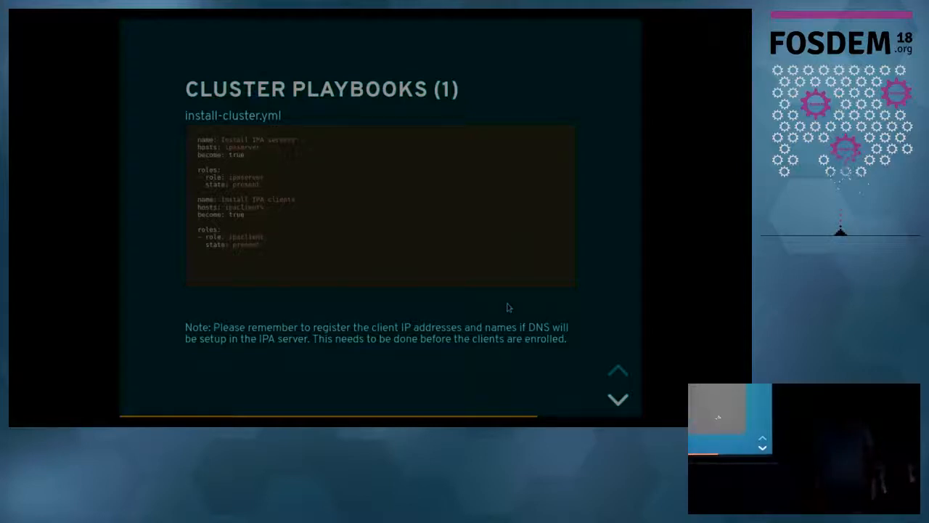
left_click(618, 398)
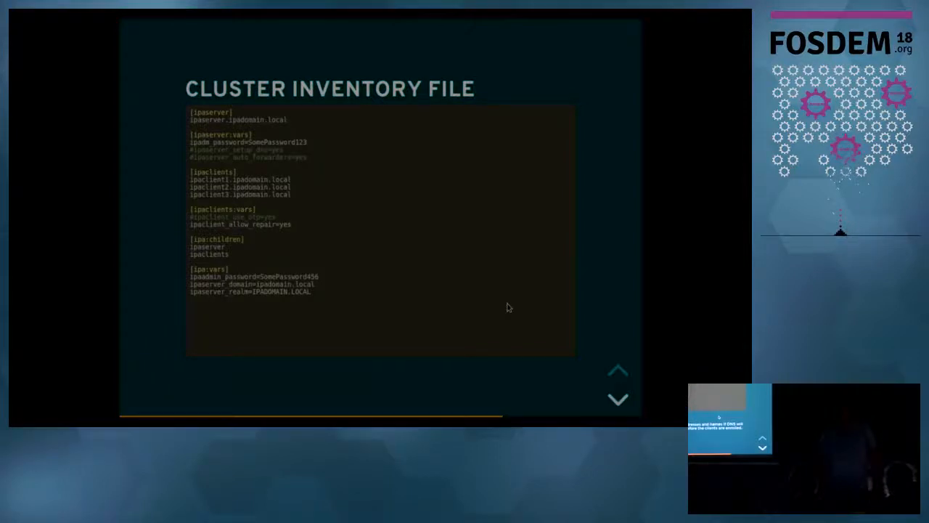
Step: Return to the Cluster Playbooks (1) slide with install-cluster.yml and the client registration note
left_click(618, 398)
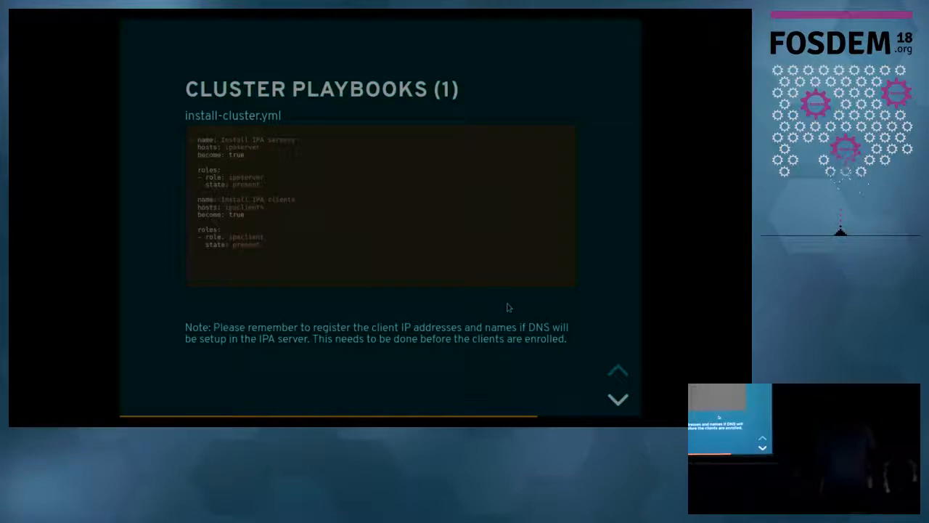
Step: Advance to the Cluster Playbooks (2) slide showing uninstall-cluster.yml
left_click(619, 398)
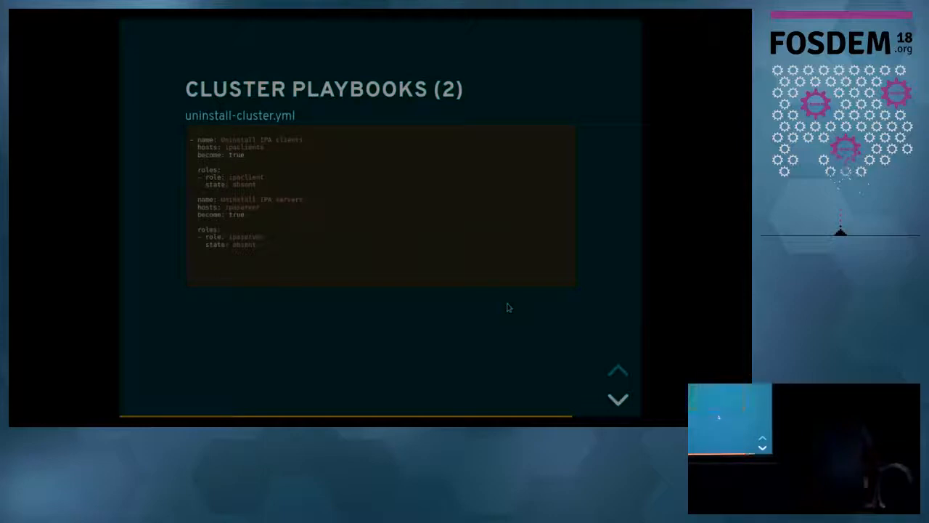
Step: Leave the slideshow and bring up Virtual Machine Manager with the IPA test VMs and the xterm windows
left_click(619, 398)
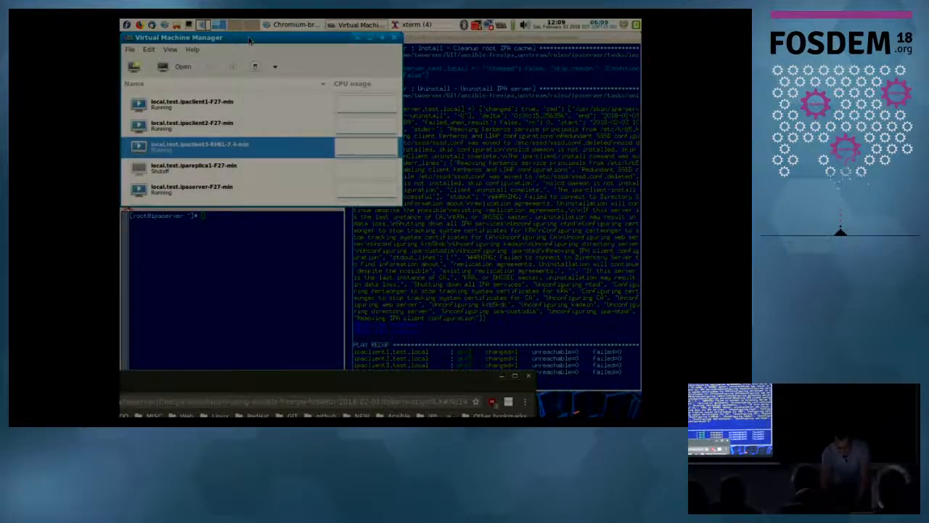
left_click(192, 189)
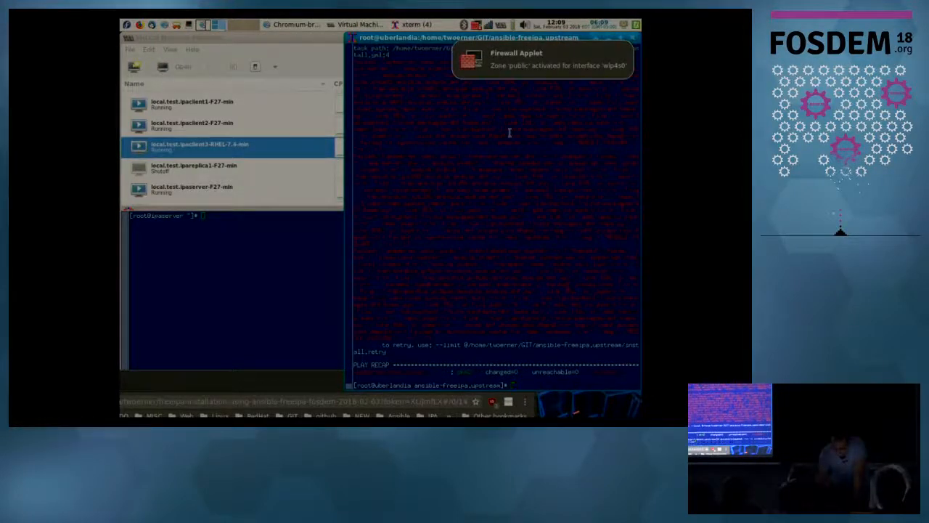
Step: Run ansible-playbook -vv -i inventory/hosts.test.local install.yml and follow the server install tasks
type("ansible-playbook -vv -i inventory/hosts.test.local install.yml")
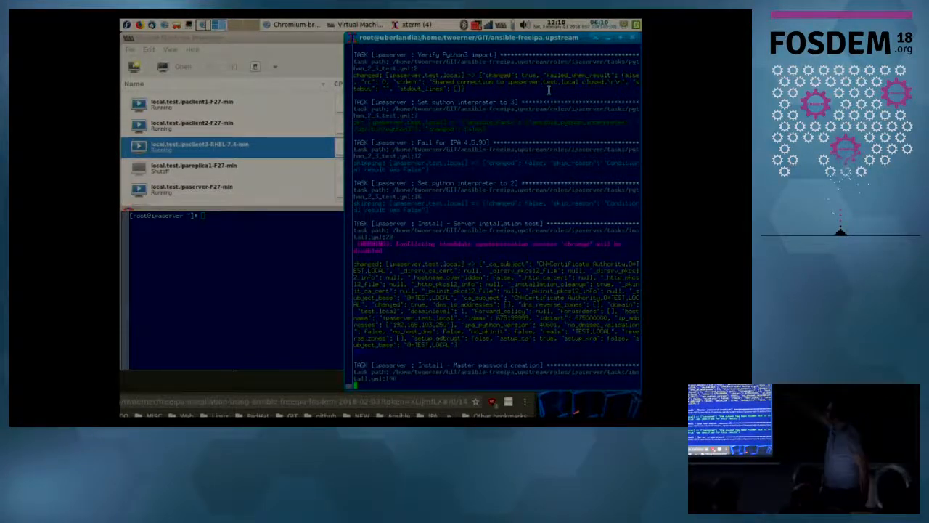
scroll("down", 3)
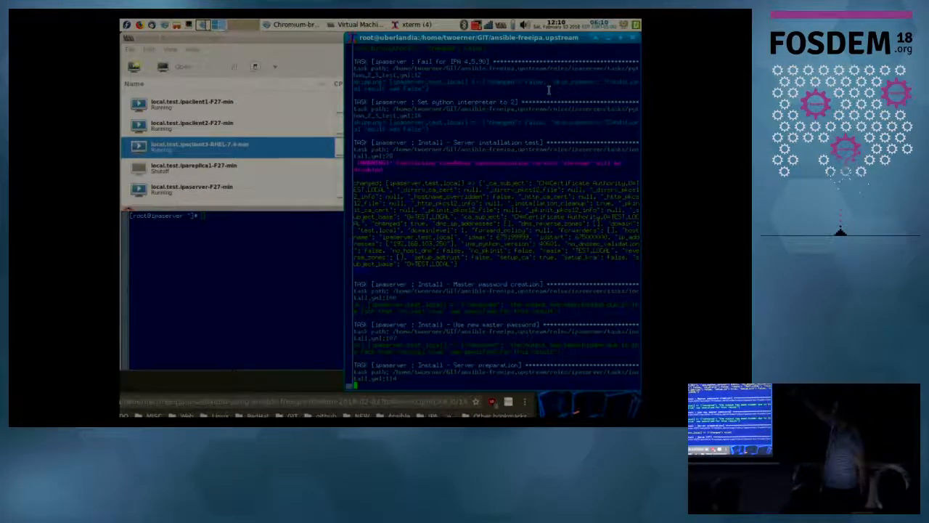
scroll("down", 3)
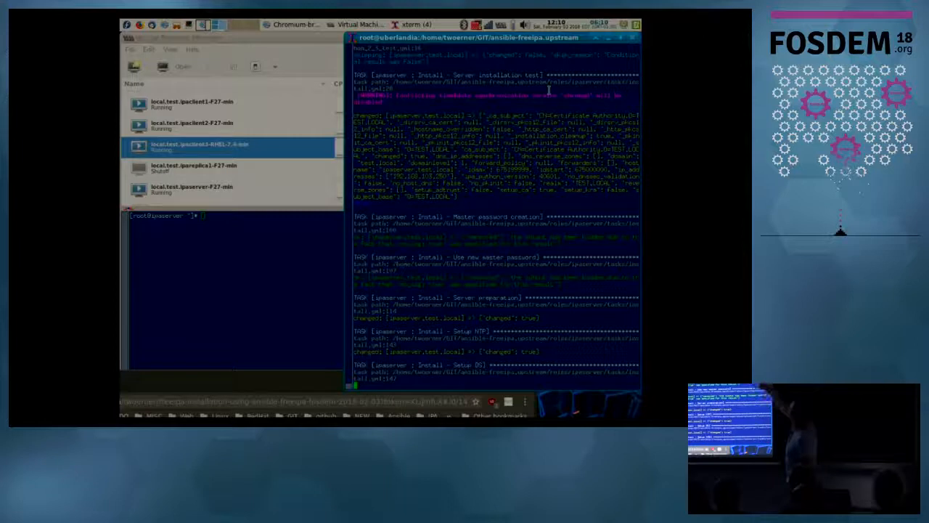
Step: Follow the ipaserver role output through server preparation, directory server and Kerberos setup tasks
scroll("down", 3)
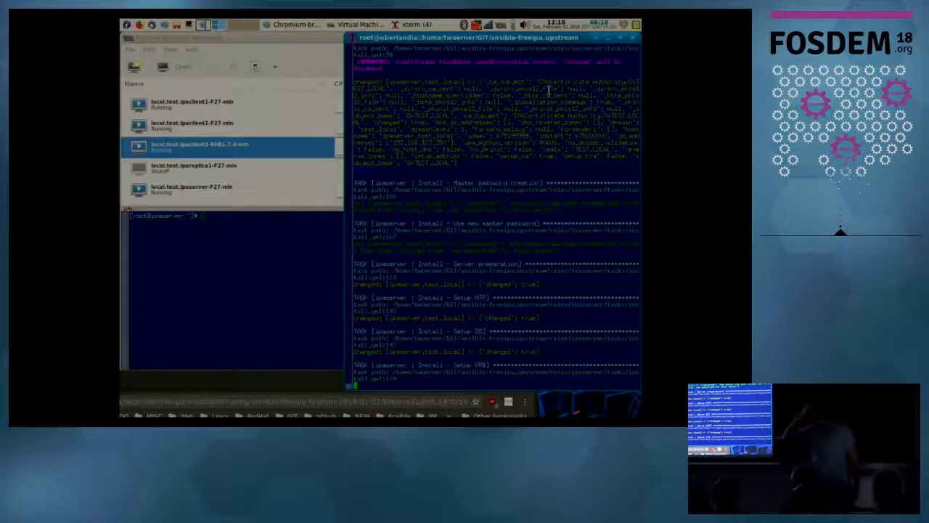
scroll("down", 3)
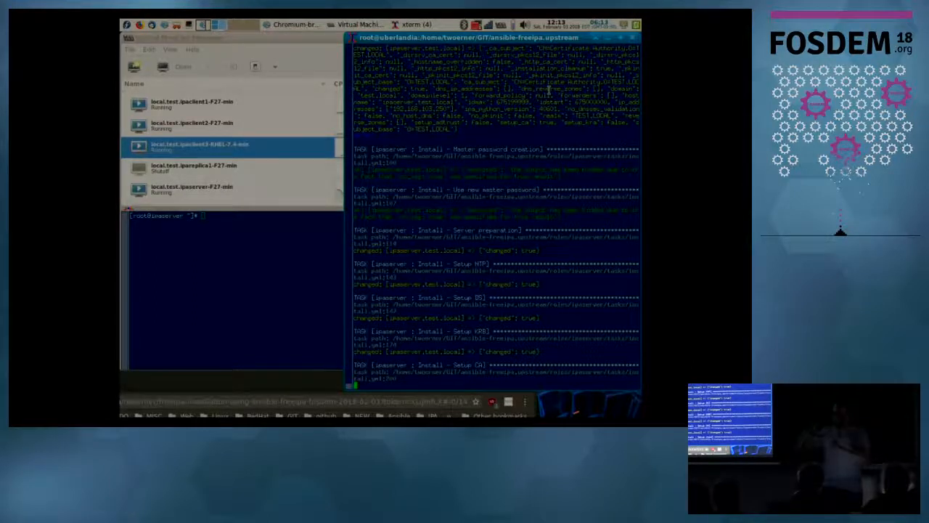
Step: Follow the output as the ipaserver role finishes and the ipaclient role starts installing client packages
scroll("down", 3)
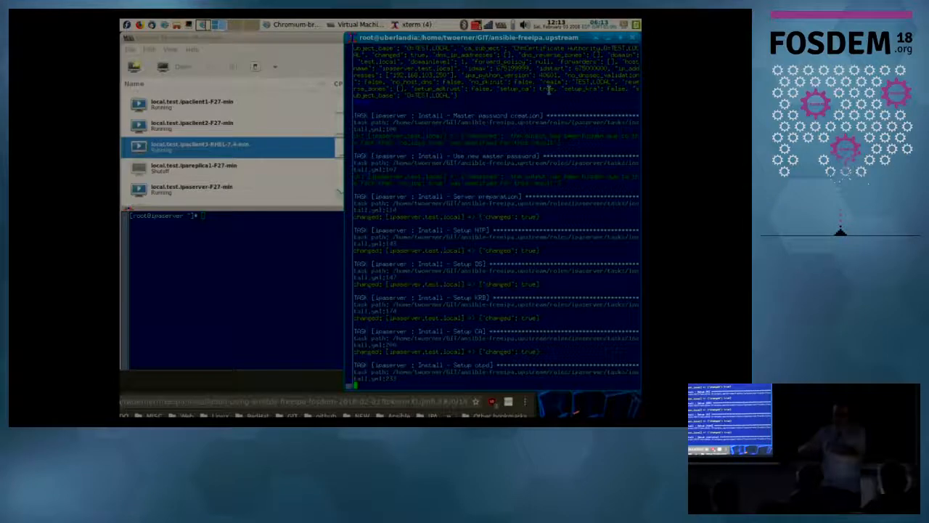
scroll("down", 3)
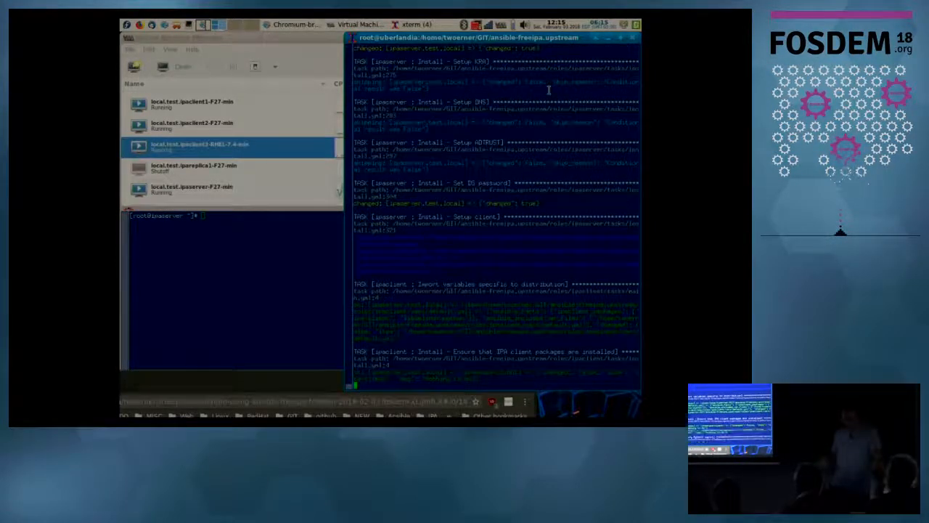
Step: Follow the ipaclient role output through default.conf and krb5 configuration to the IPA NSS database creation
scroll("down", 3)
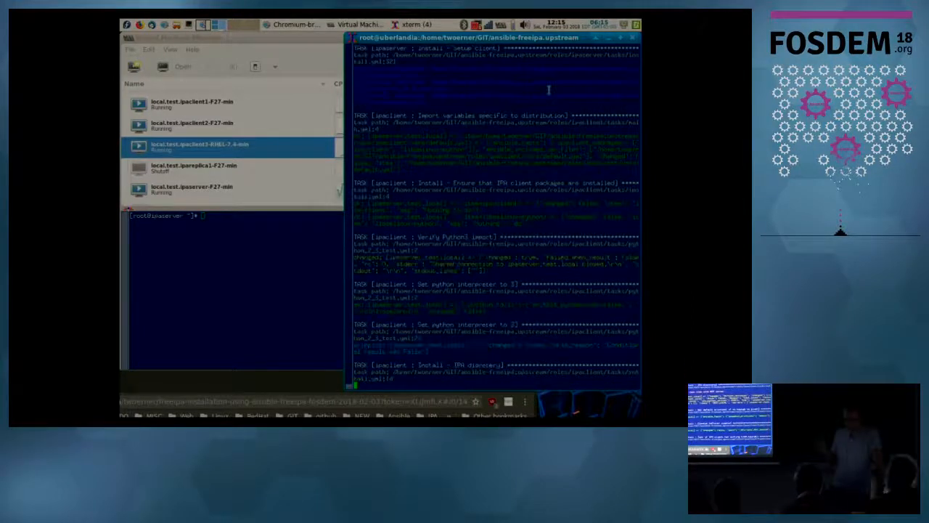
scroll("down", 3)
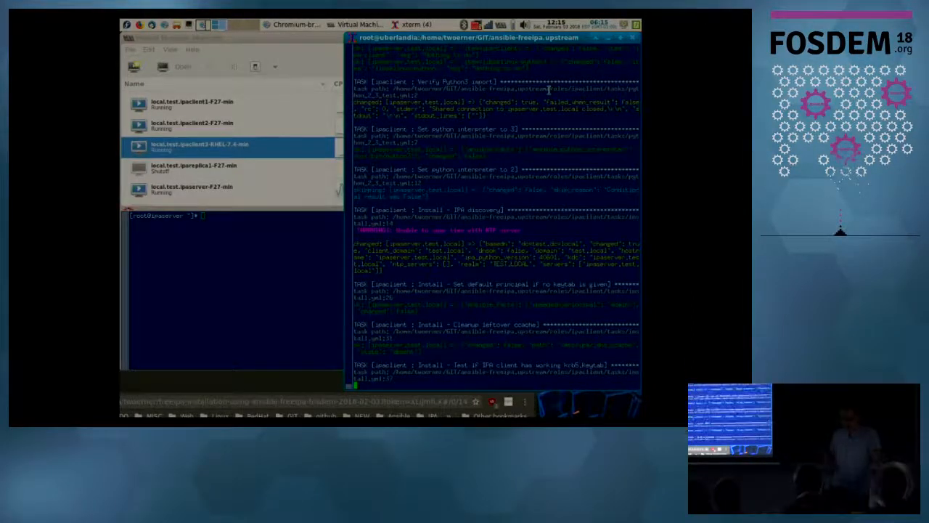
scroll("down", 3)
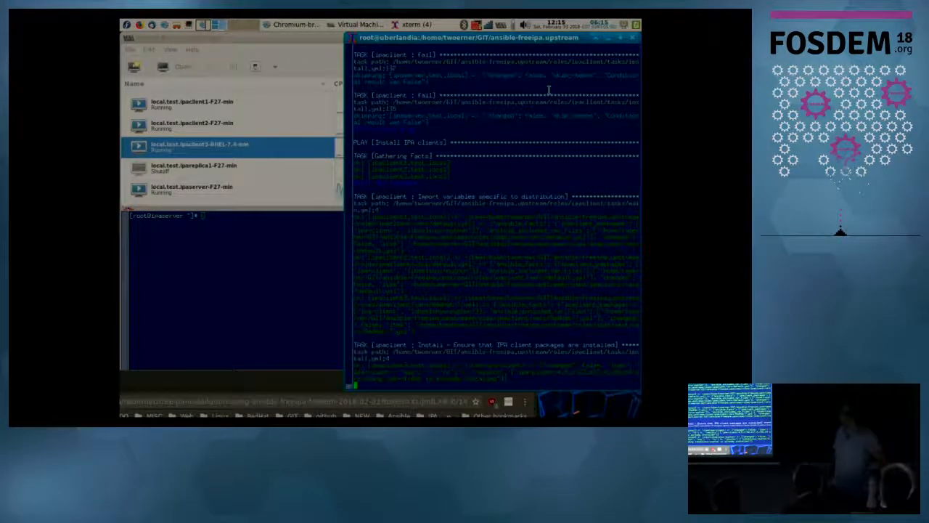
scroll("down", 3)
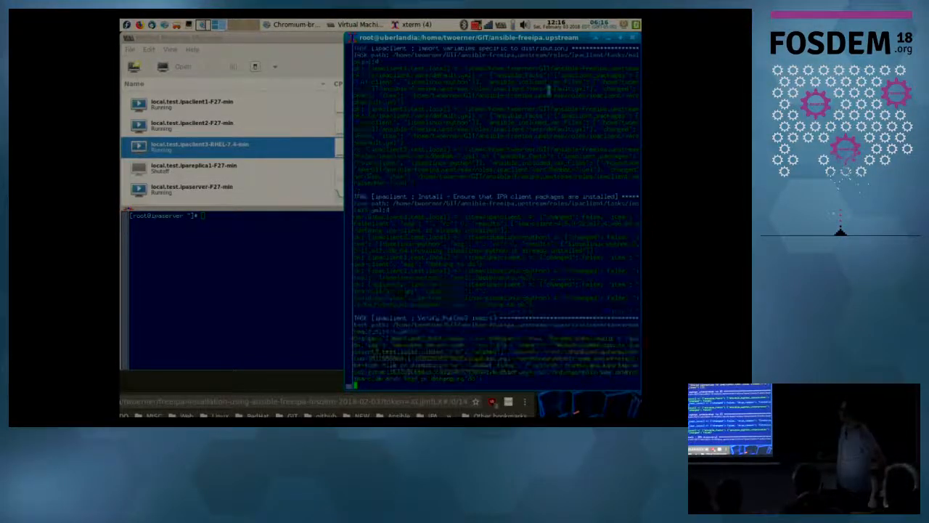
scroll("down", 3)
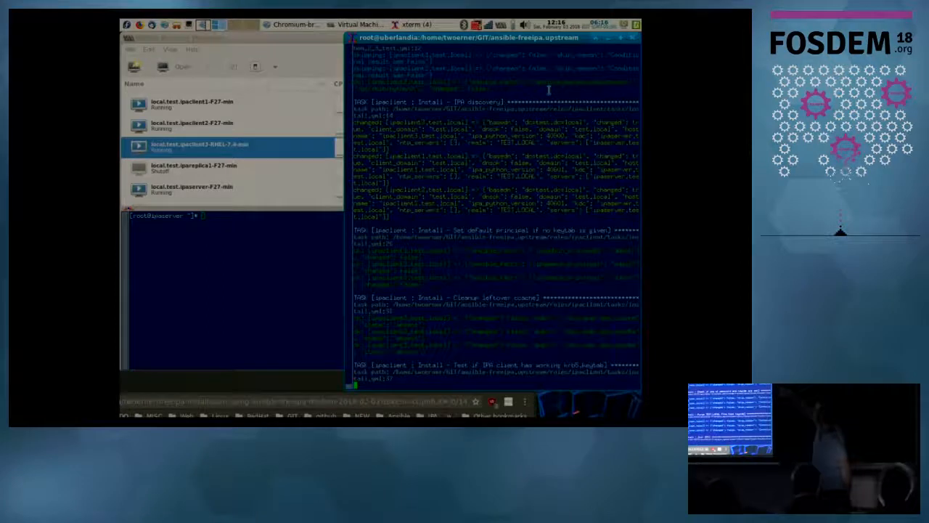
scroll("down", 3)
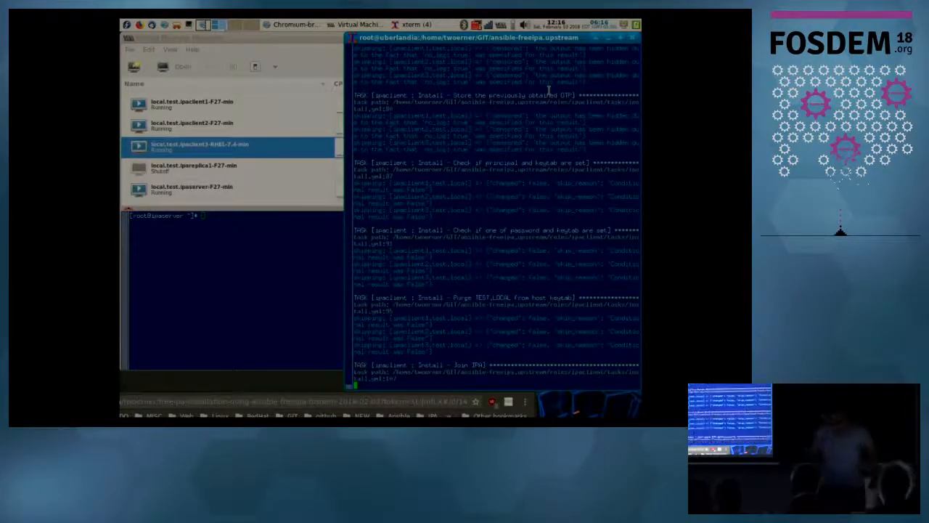
scroll("down", 3)
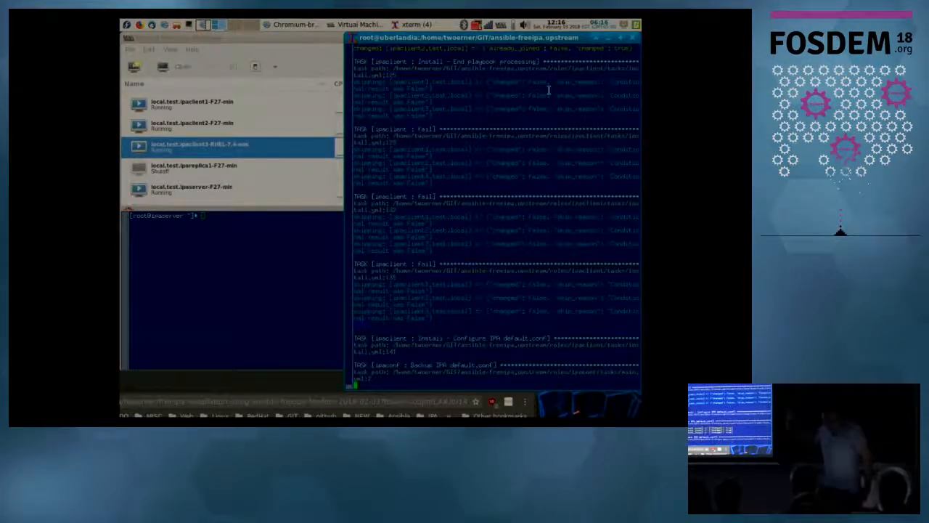
scroll("down", 3)
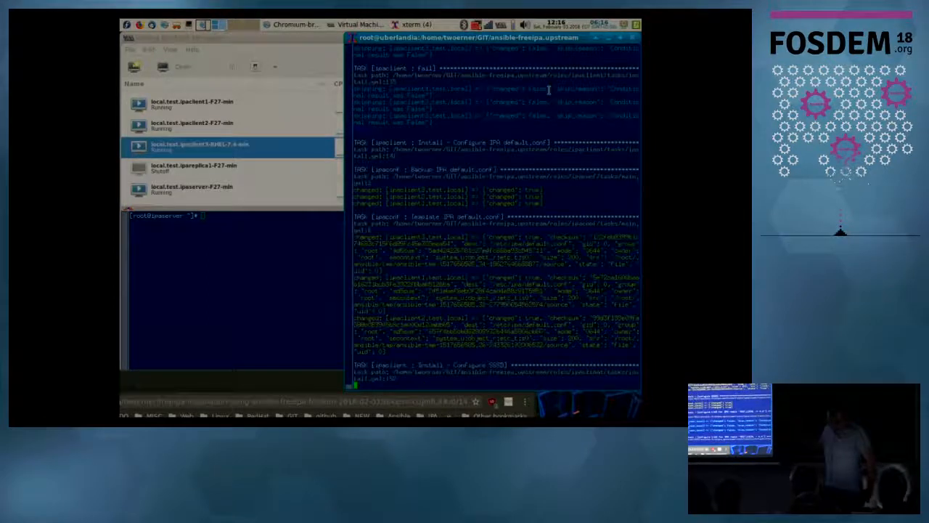
scroll("down", 3)
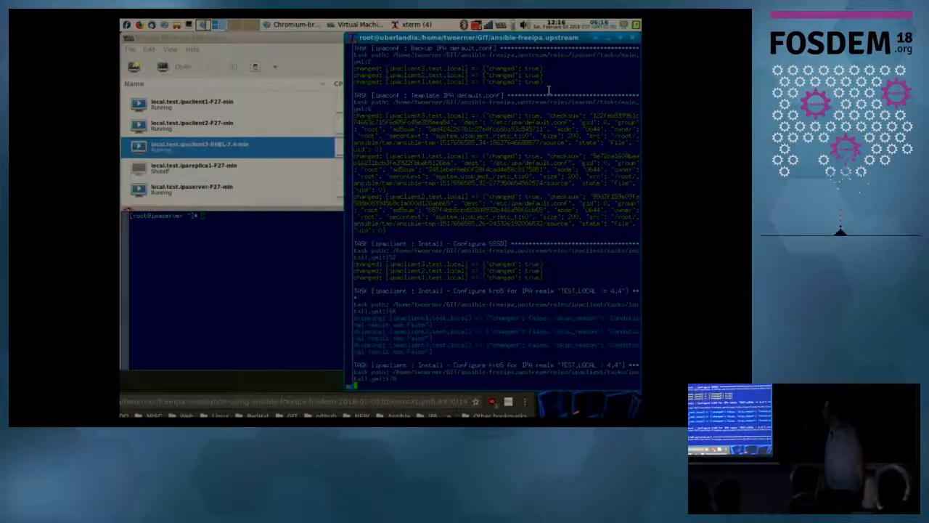
scroll("down", 3)
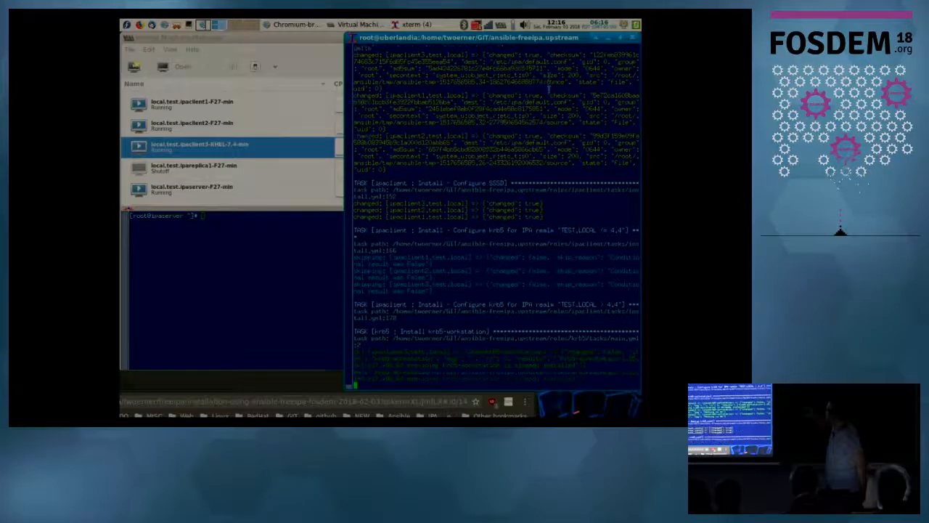
scroll("down", 3)
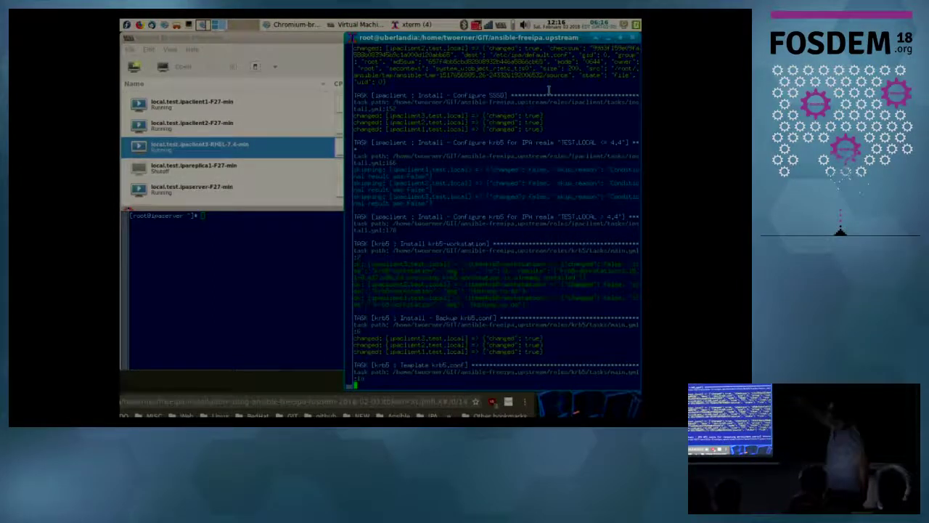
scroll("down", 3)
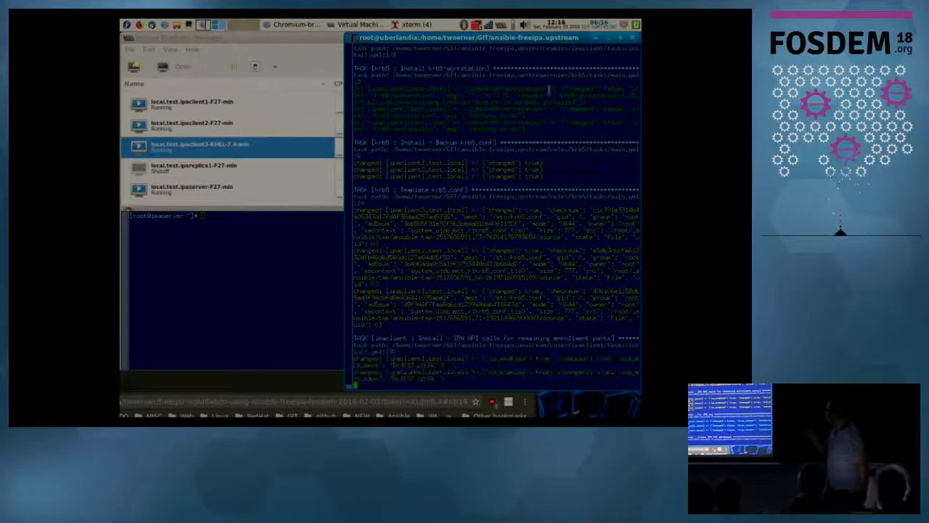
scroll("down", 3)
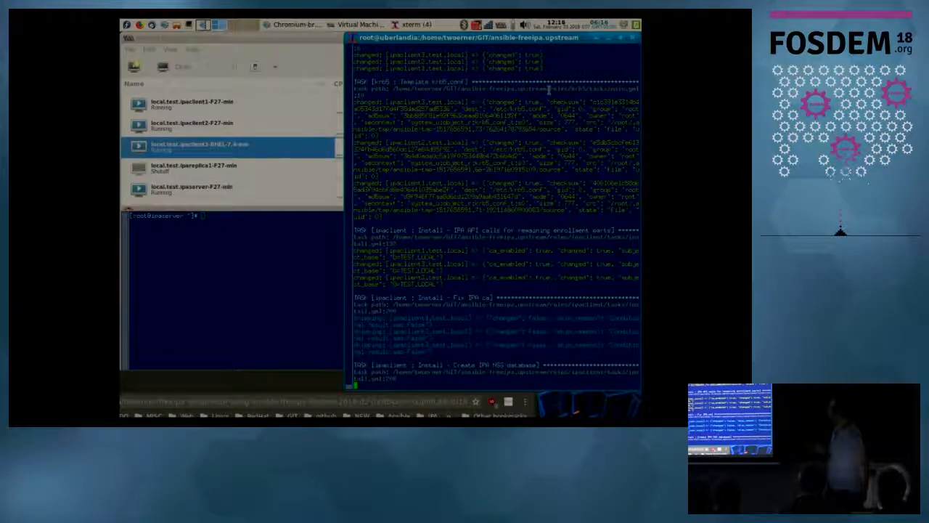
scroll("down", 3)
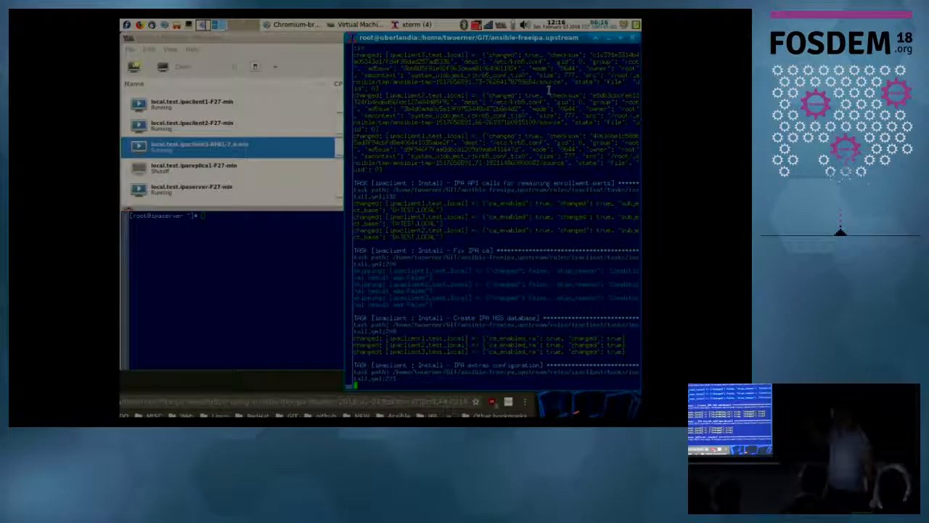